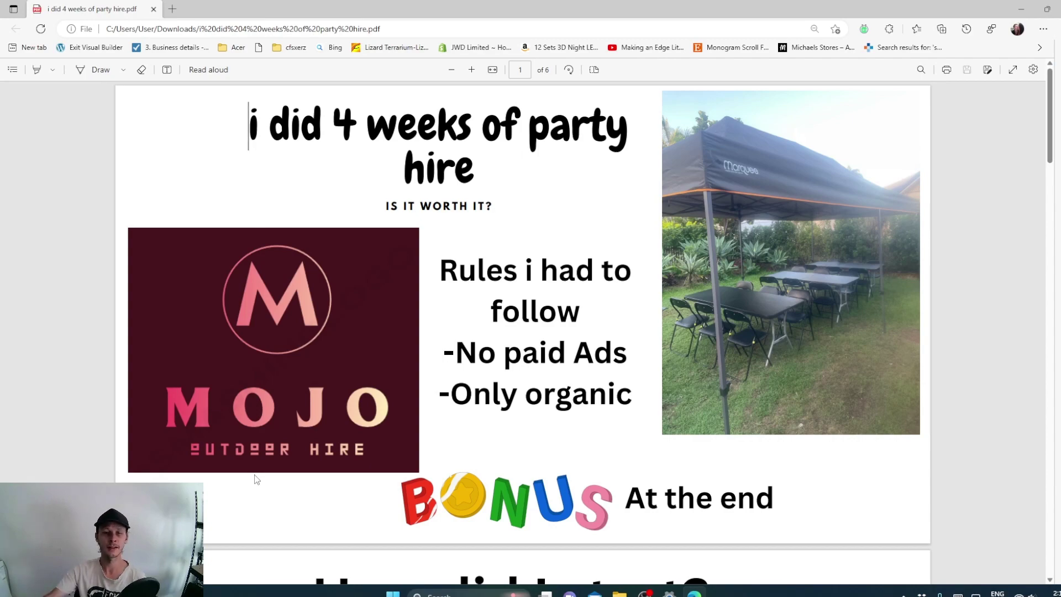
# Step: Scroll to page 2, 'How did I start?', showing starting costs and booking software
pyautogui.scroll(-3)
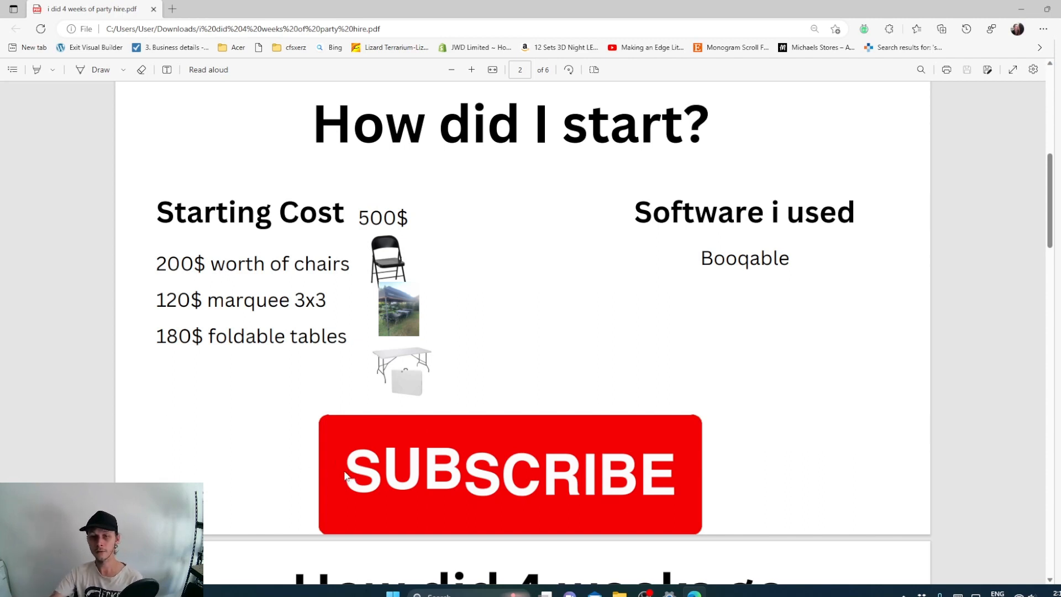
# Step: Scroll to page 3, 'How did 4 weeks go', with paid, to-be-paid and revenue figures
pyautogui.scroll(-3)
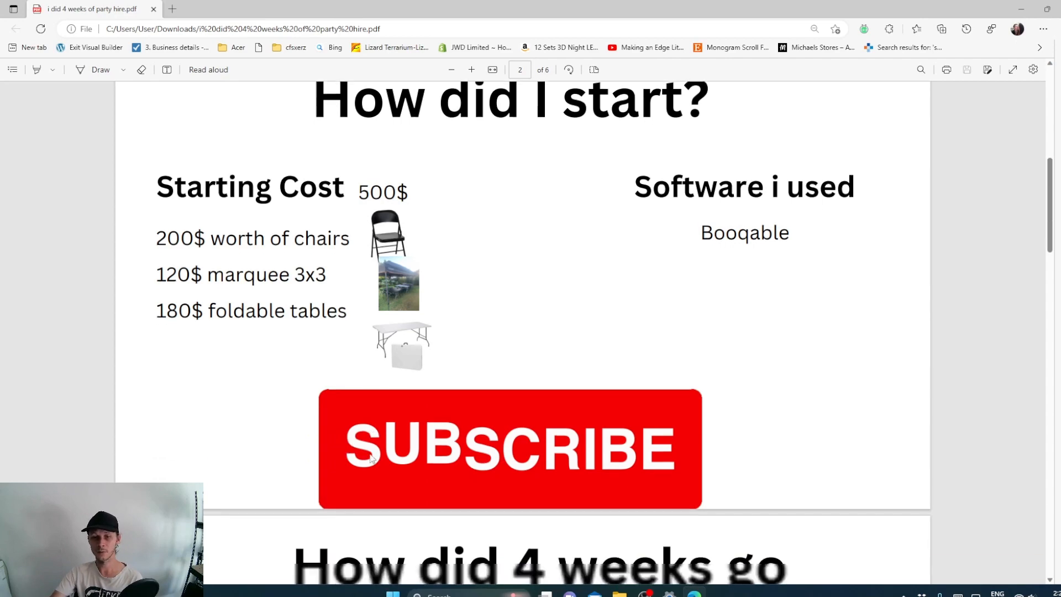
pyautogui.scroll(-3)
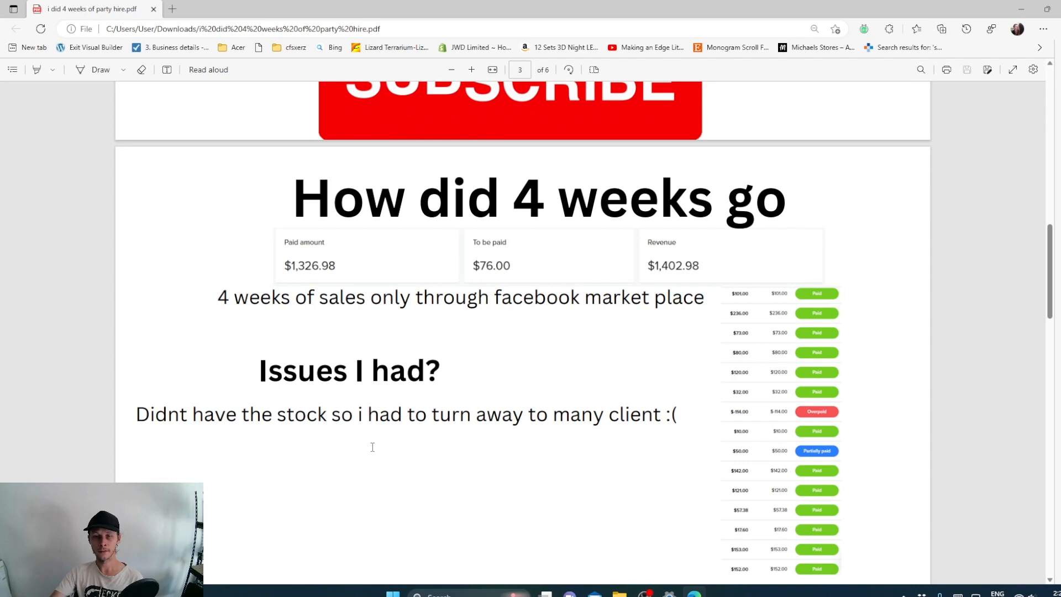
pyautogui.moveTo(495, 273)
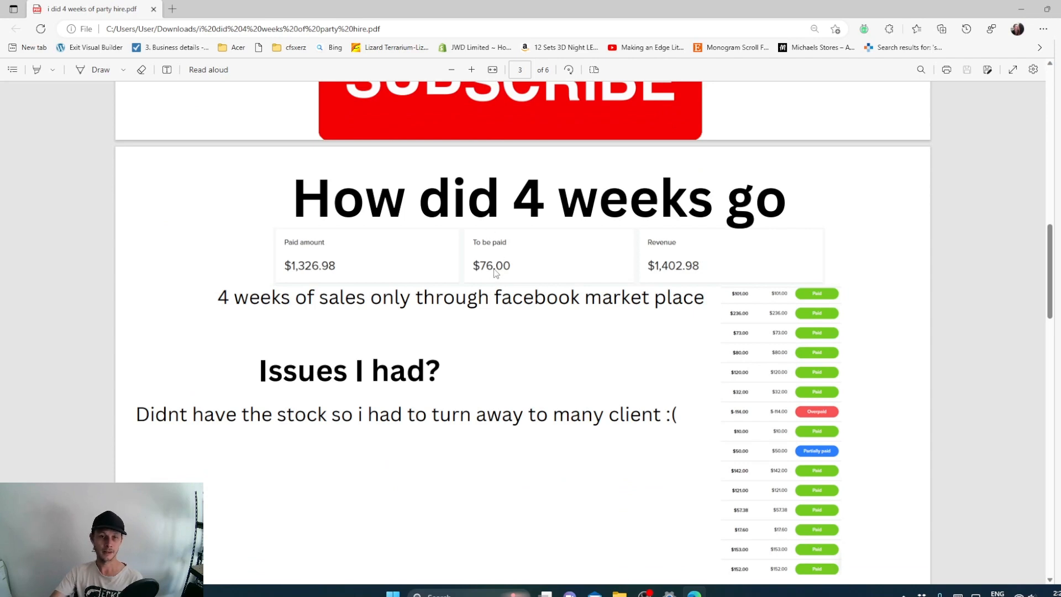
pyautogui.moveTo(673, 280)
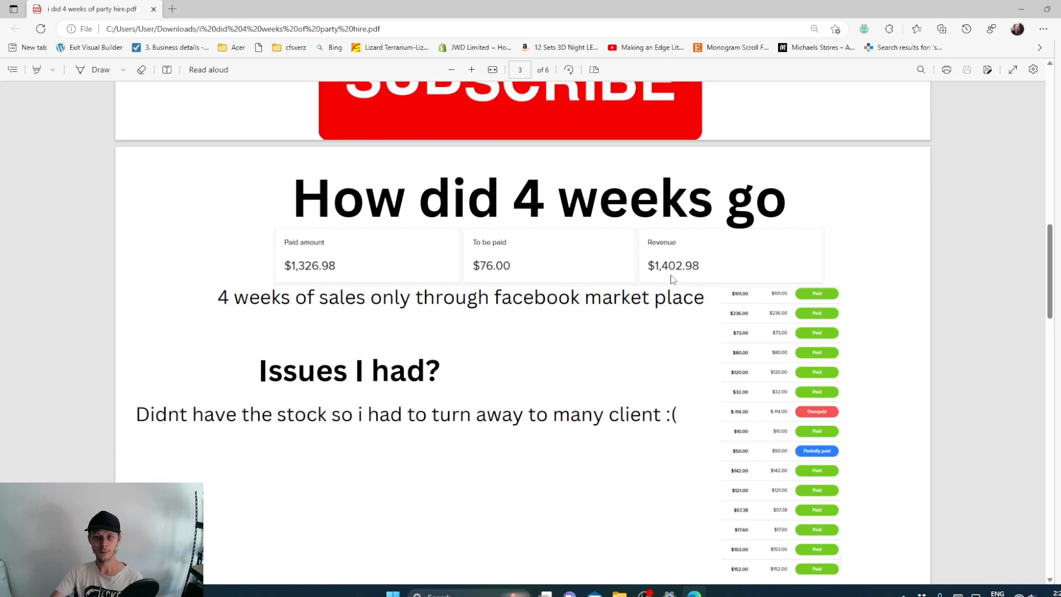
pyautogui.moveTo(406, 358)
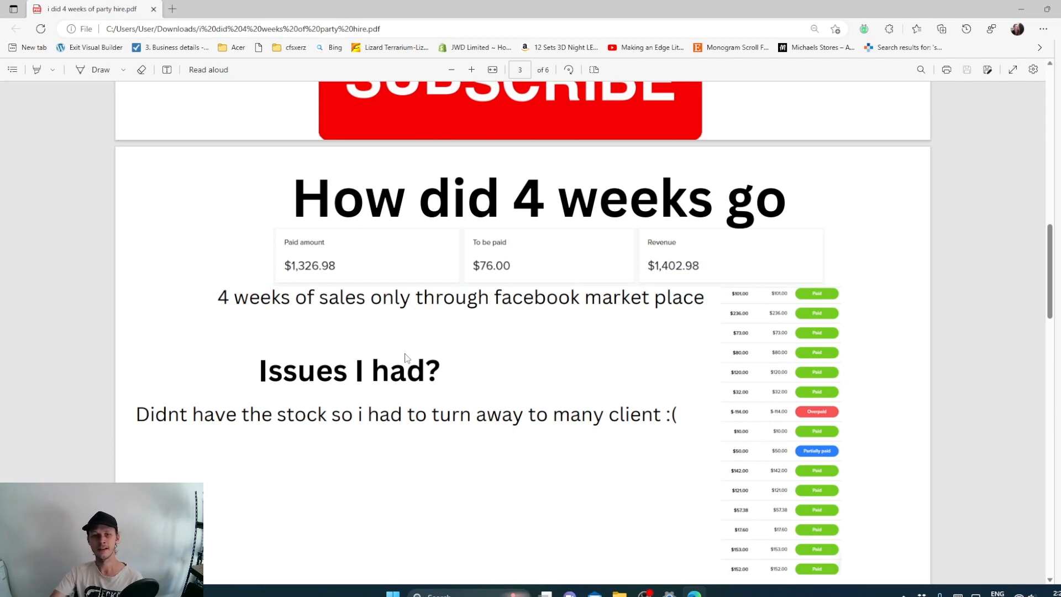
pyautogui.moveTo(546, 375)
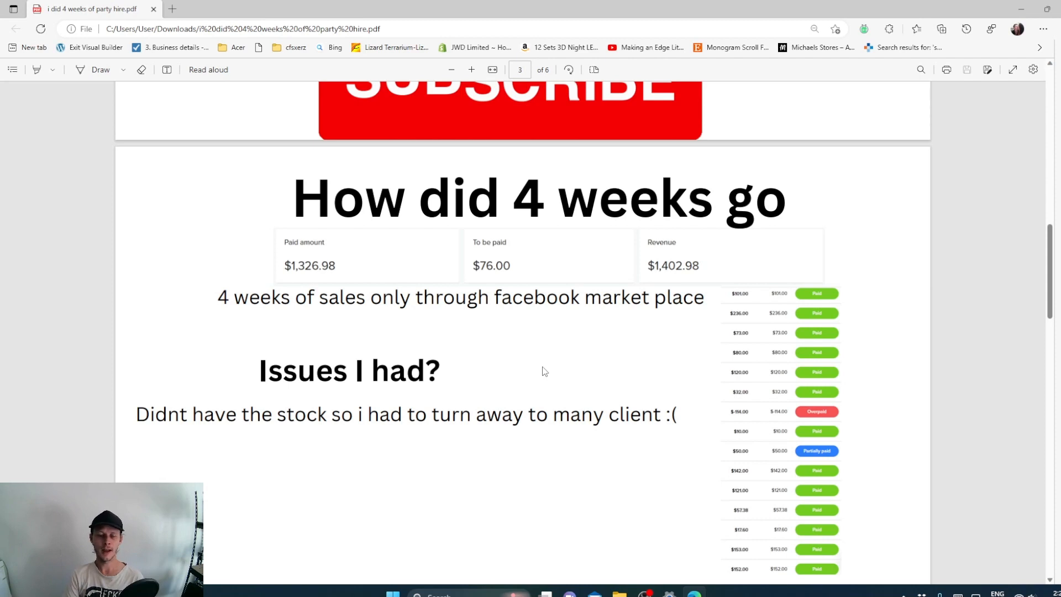
pyautogui.moveTo(578, 371)
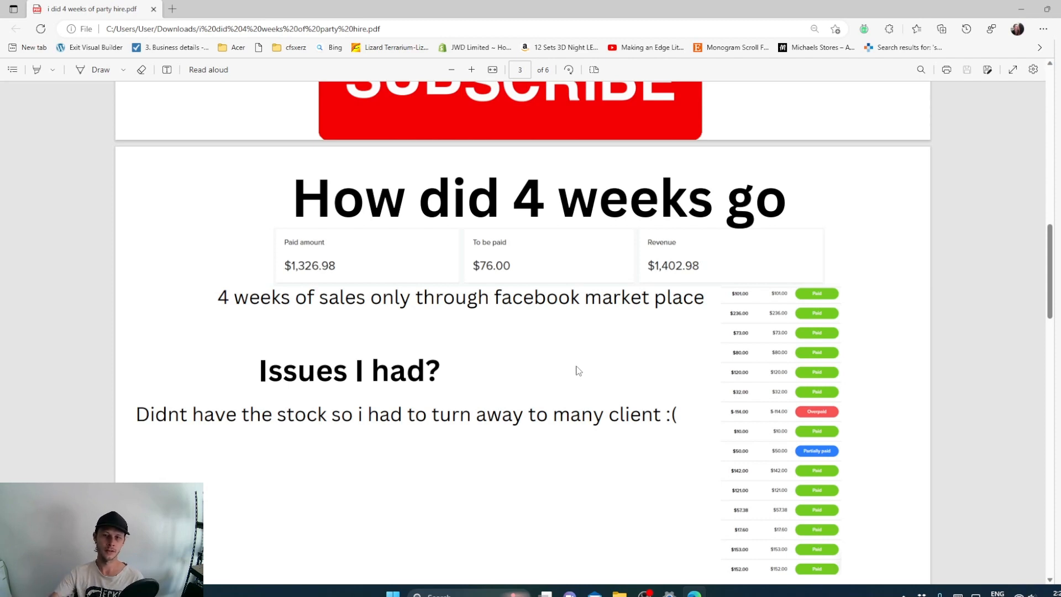
# Step: Scroll slightly to reveal the full payment list at the bottom of page 3
pyautogui.scroll(-3)
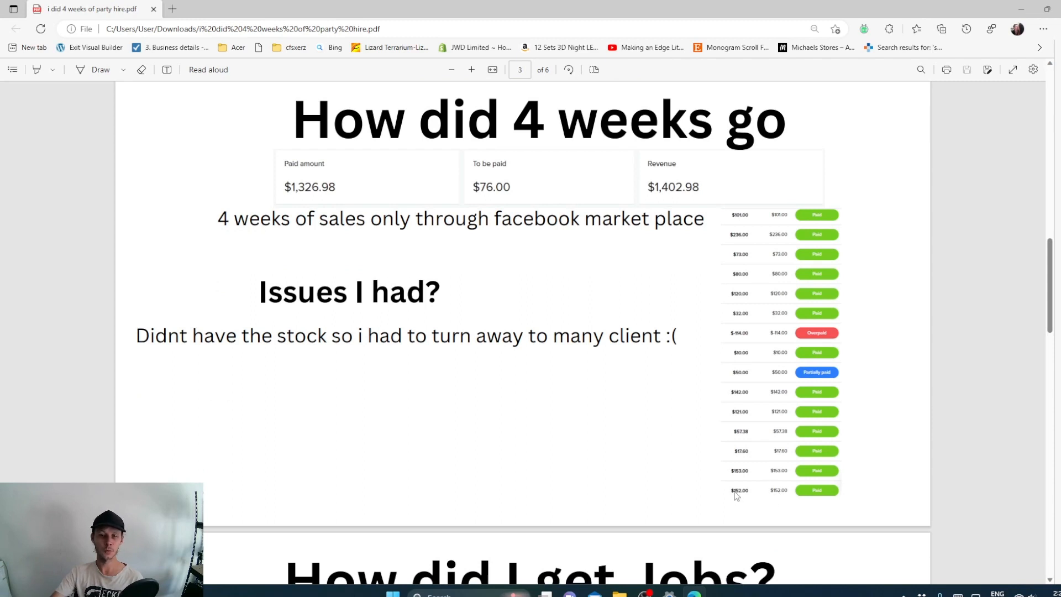
pyautogui.moveTo(731, 491)
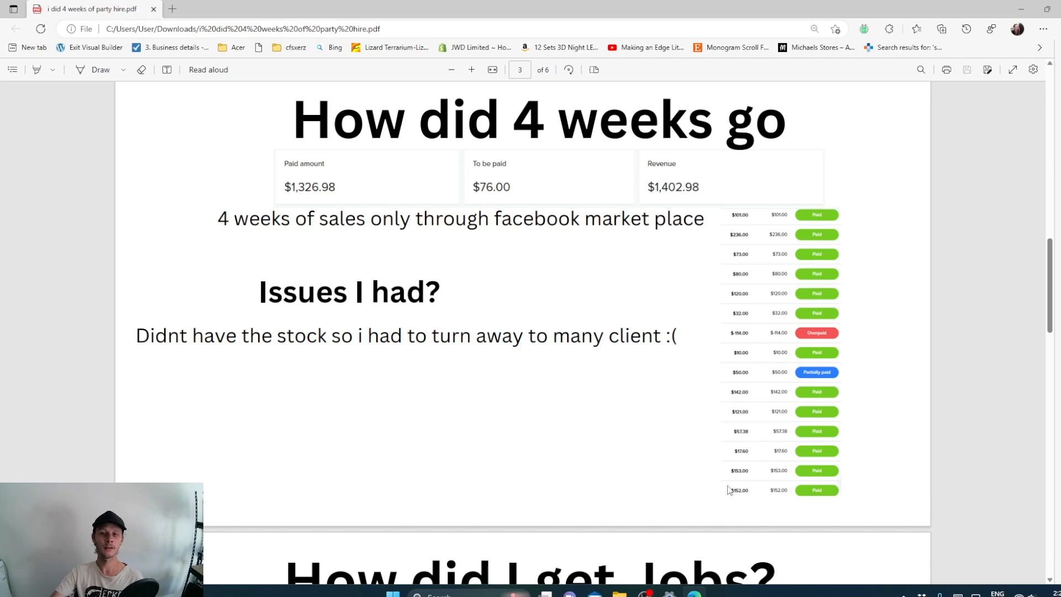
pyautogui.moveTo(743, 498)
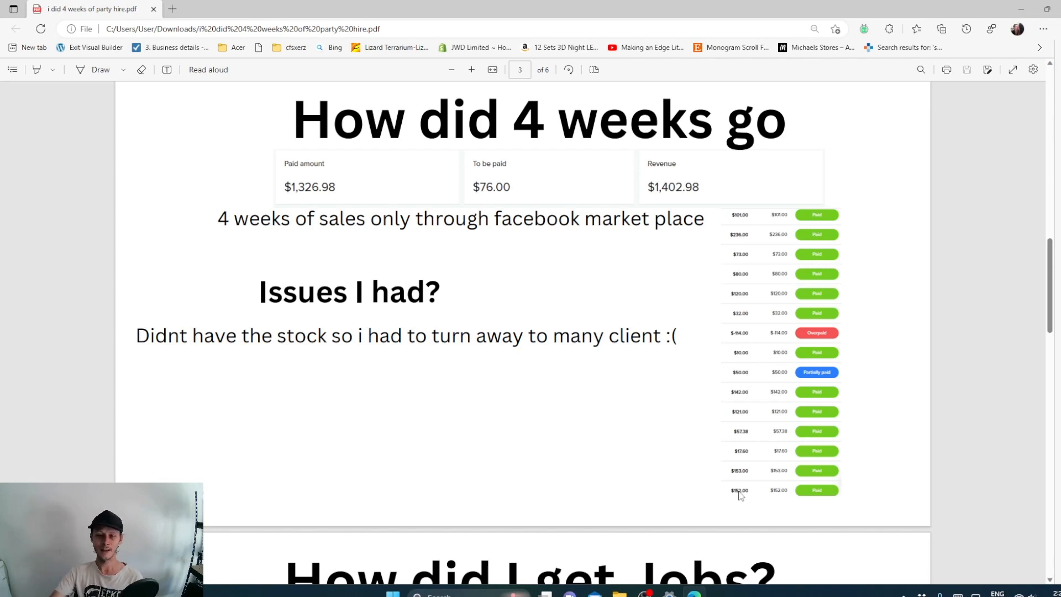
pyautogui.moveTo(740, 492)
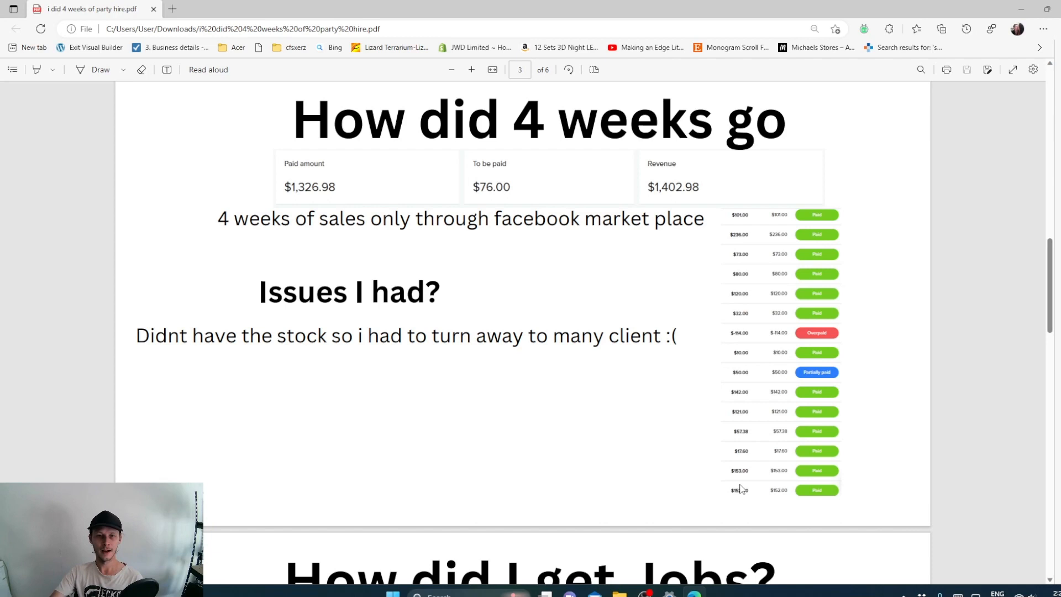
pyautogui.moveTo(727, 460)
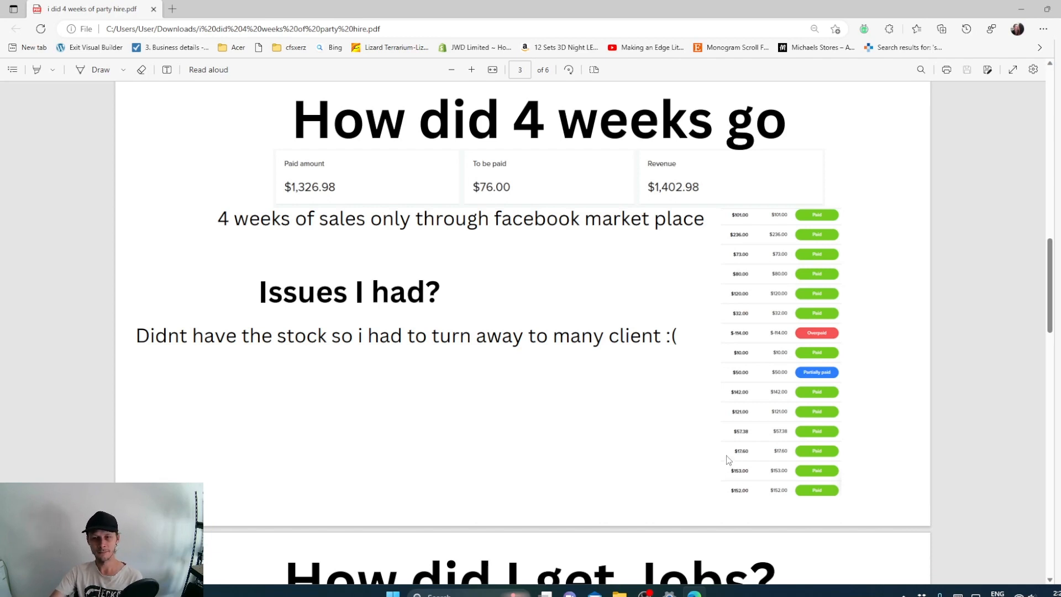
pyautogui.moveTo(725, 455)
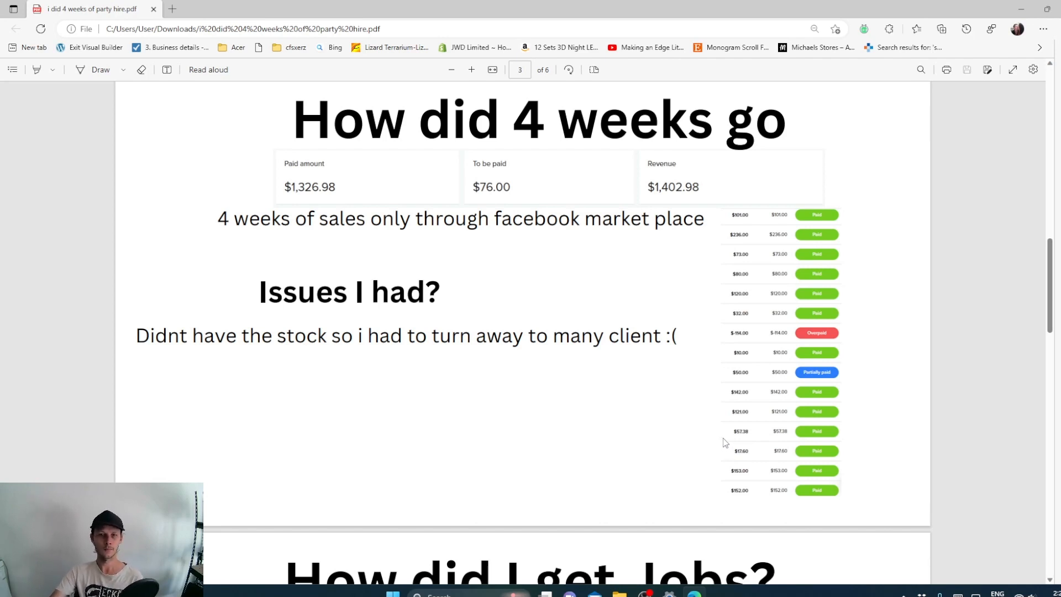
pyautogui.moveTo(723, 439)
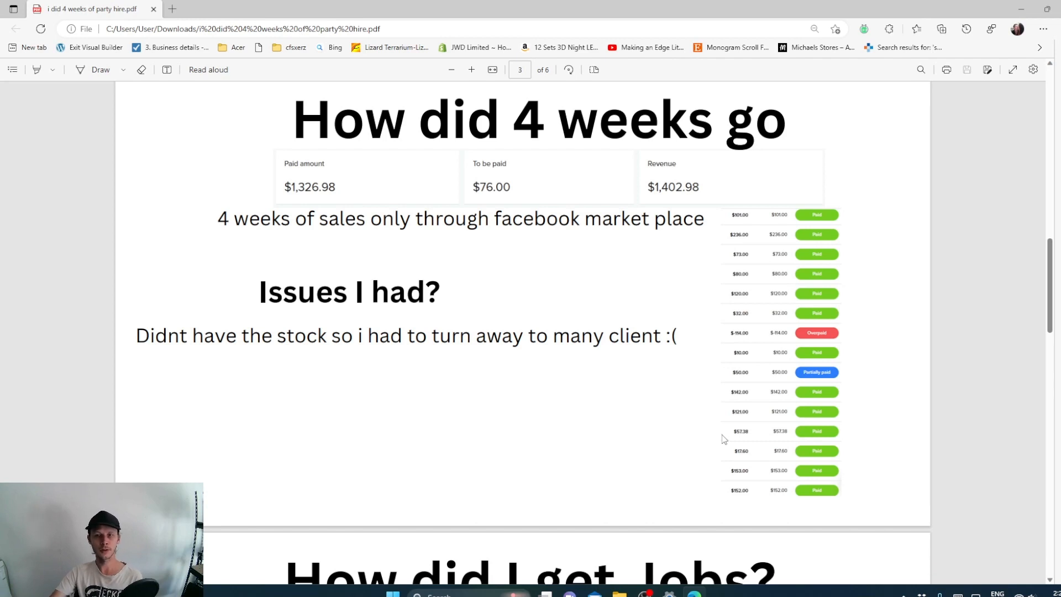
# Step: Scroll to page 4, 'How did I get Jobs?', naming Facebook Marketplace and community pages
pyautogui.scroll(-3)
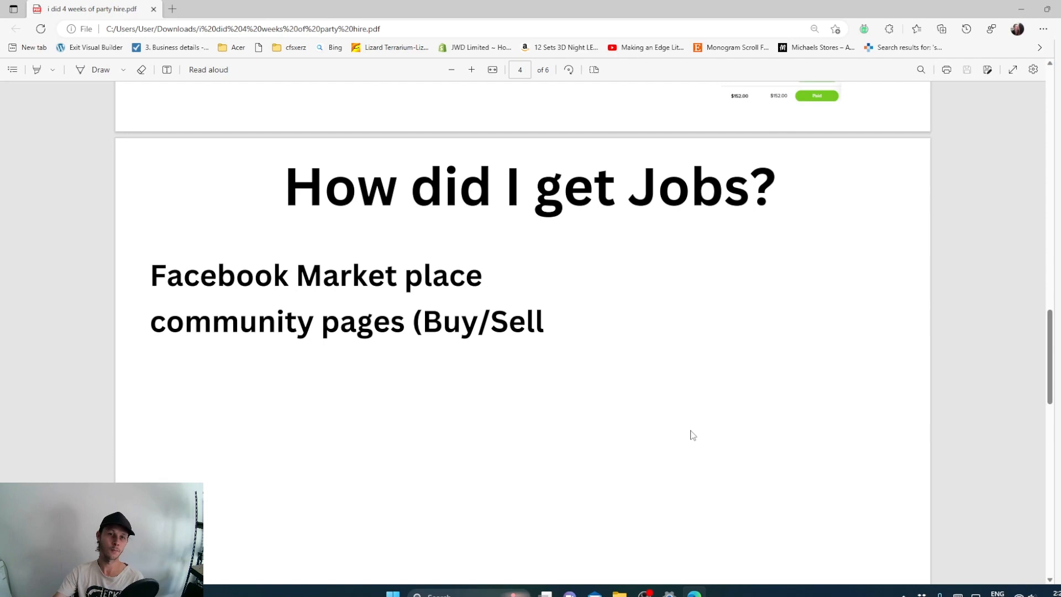
pyautogui.moveTo(727, 255)
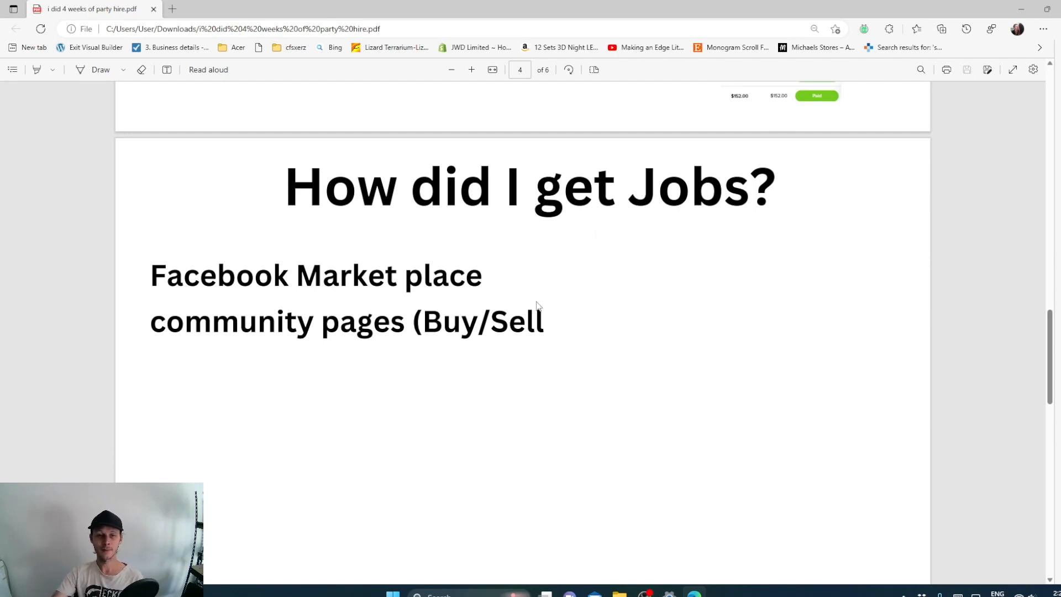
pyautogui.click(157, 321)
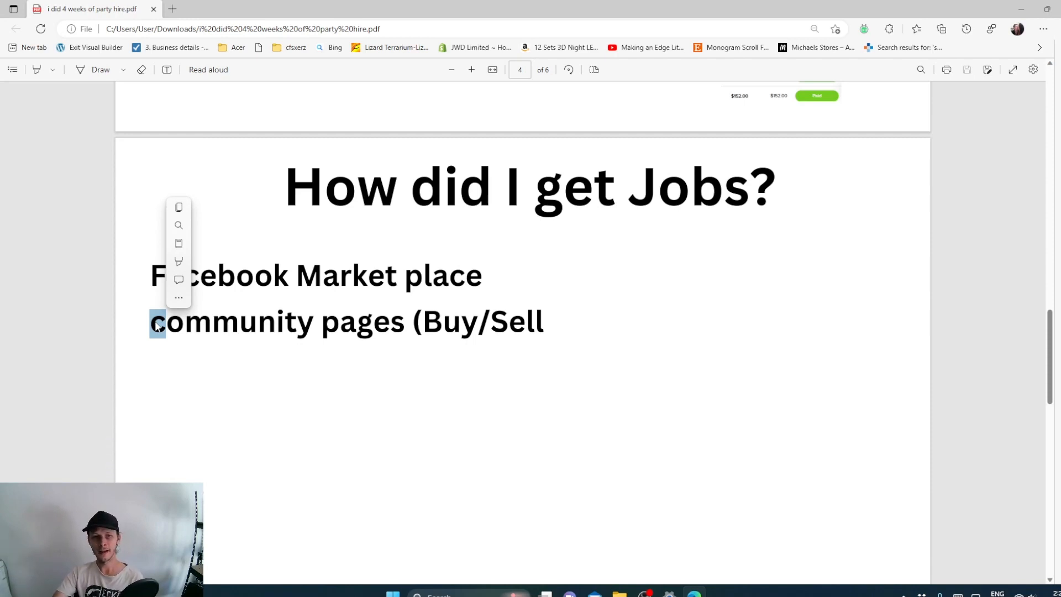
pyautogui.scroll(-3)
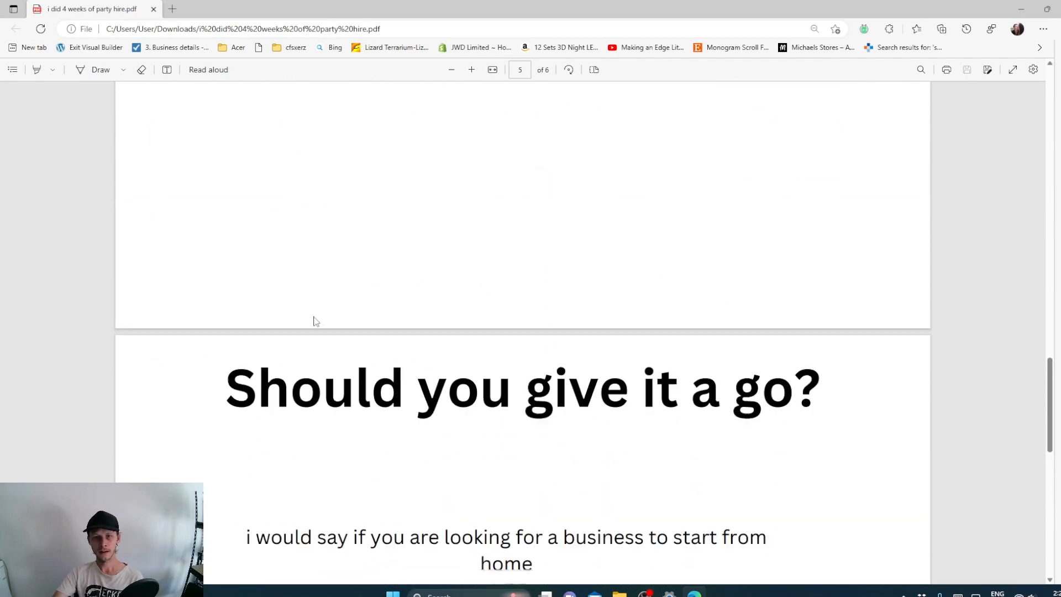
pyautogui.scroll(-3)
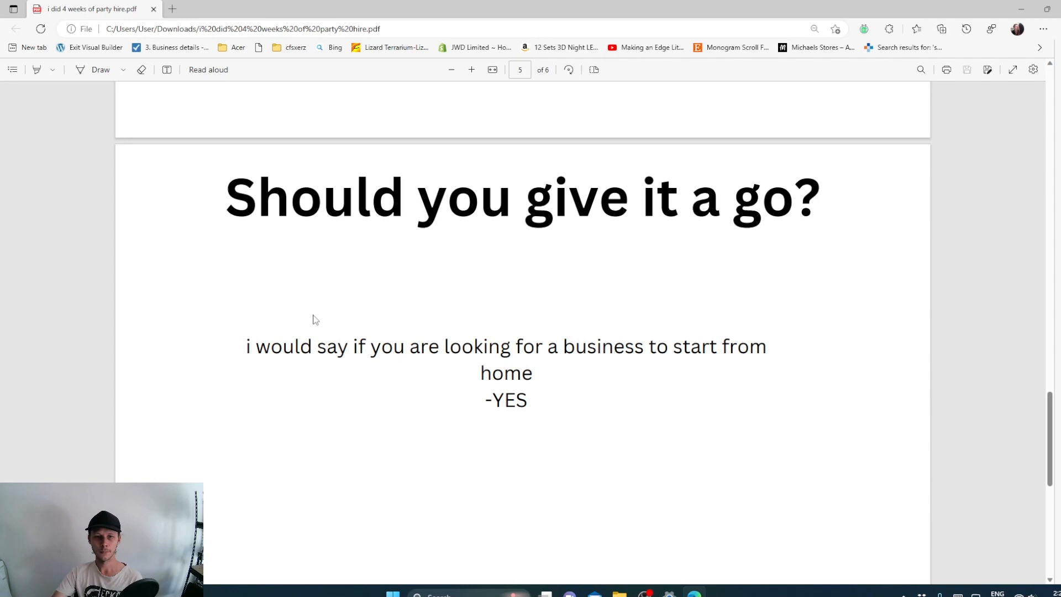
pyautogui.moveTo(549, 285)
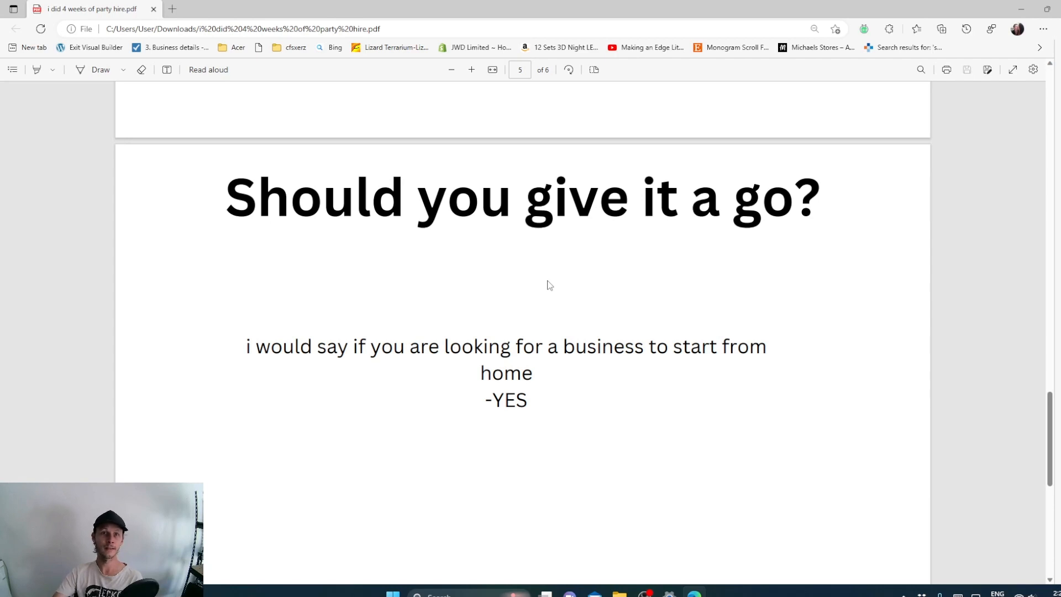
pyautogui.moveTo(550, 399)
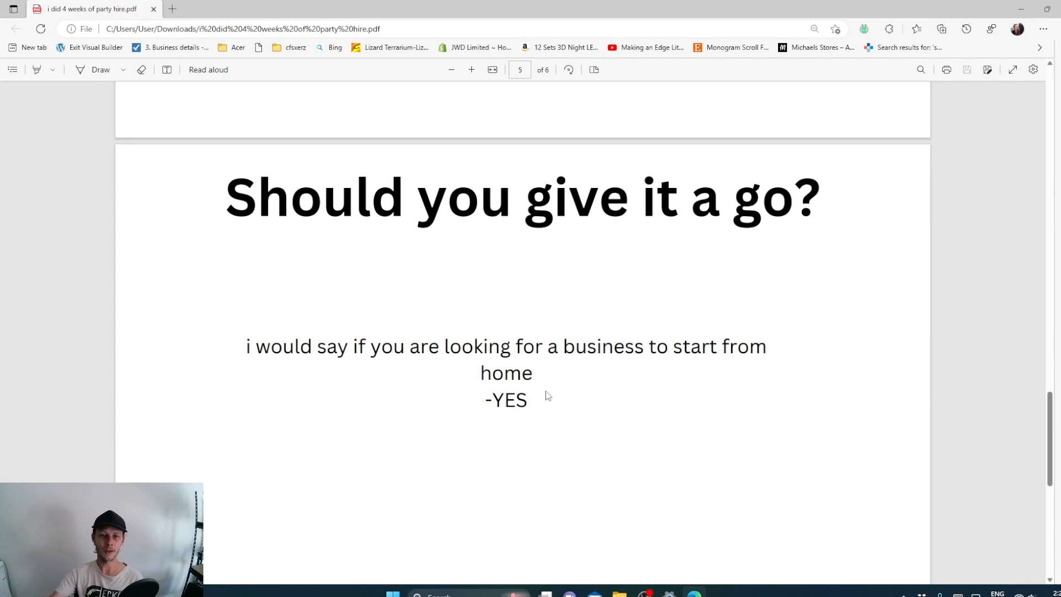
pyautogui.moveTo(520, 400)
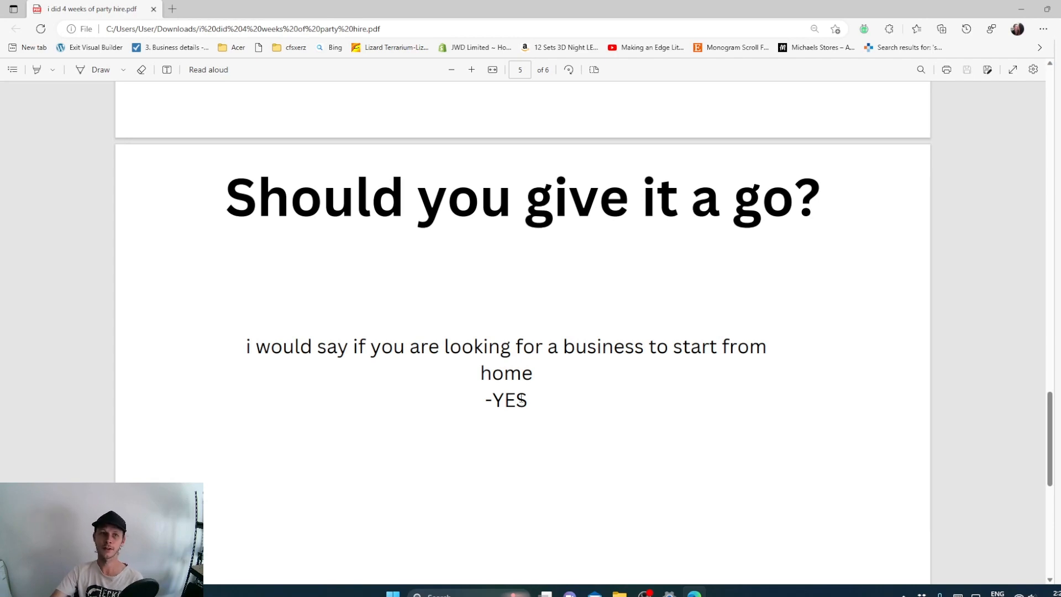
pyautogui.moveTo(545, 427)
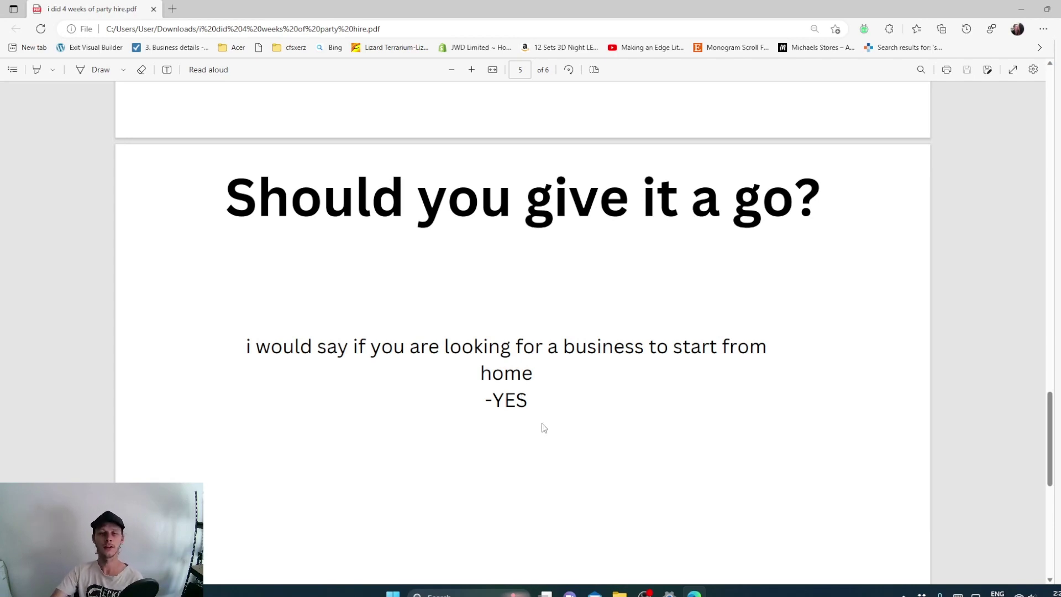
# Step: Scroll to page 6, BONUS, showing birthday-based Facebook targeting options
pyautogui.scroll(-3)
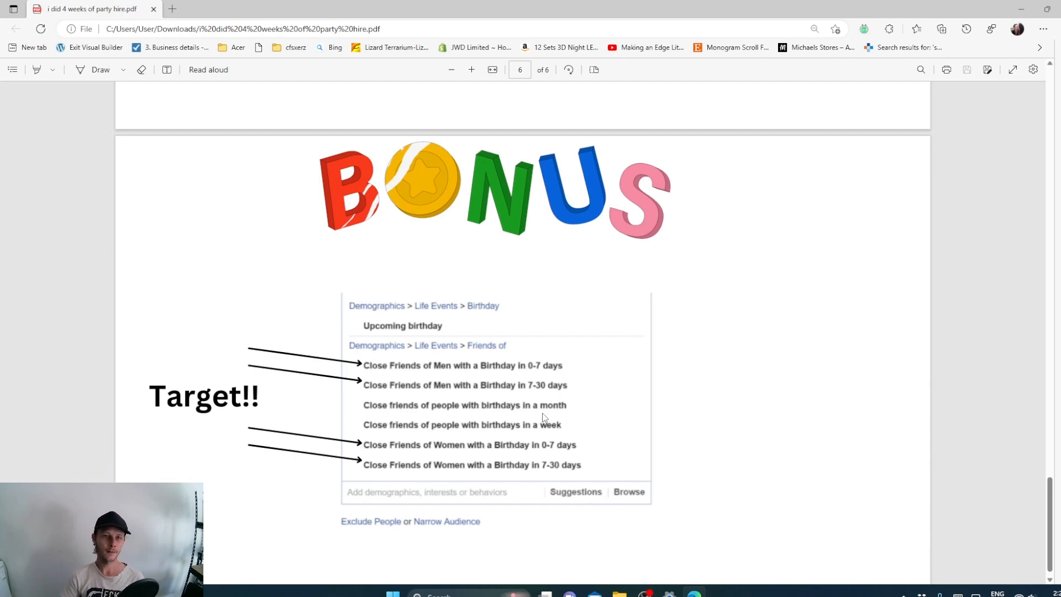
pyautogui.moveTo(315, 421)
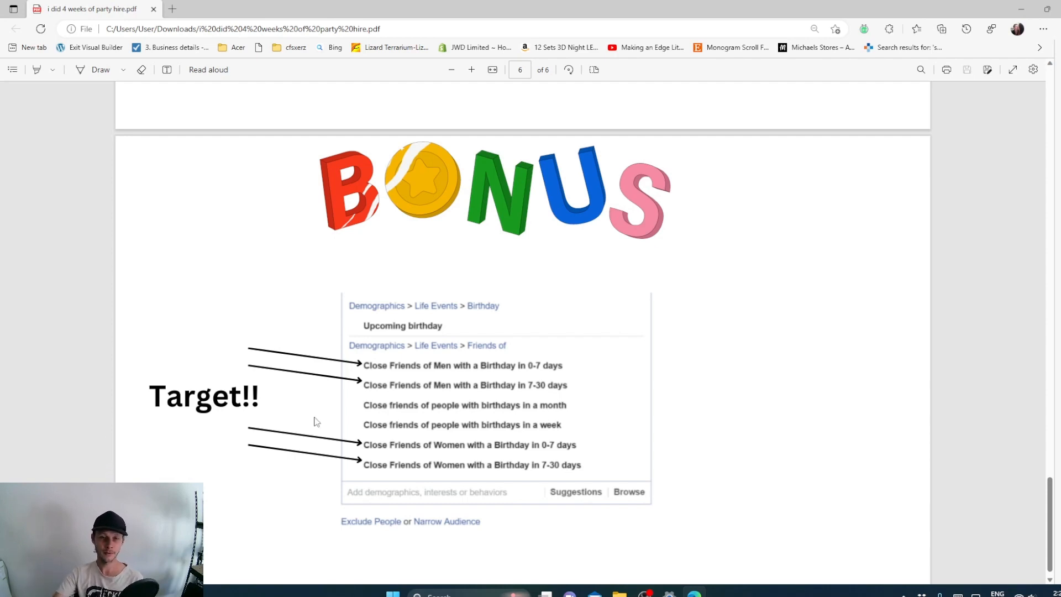
pyautogui.moveTo(474, 387)
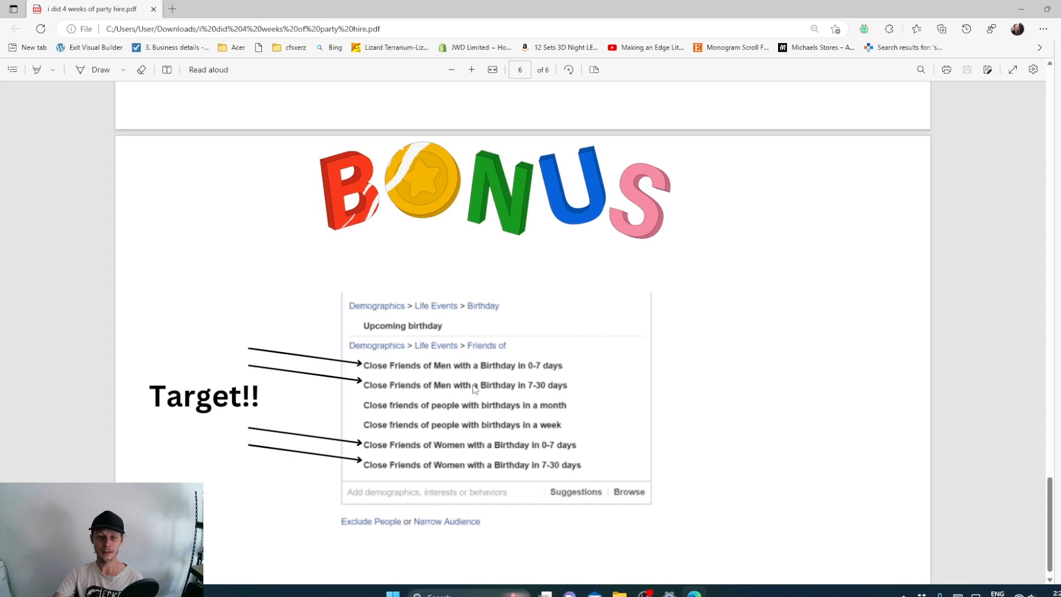
pyautogui.moveTo(390, 409)
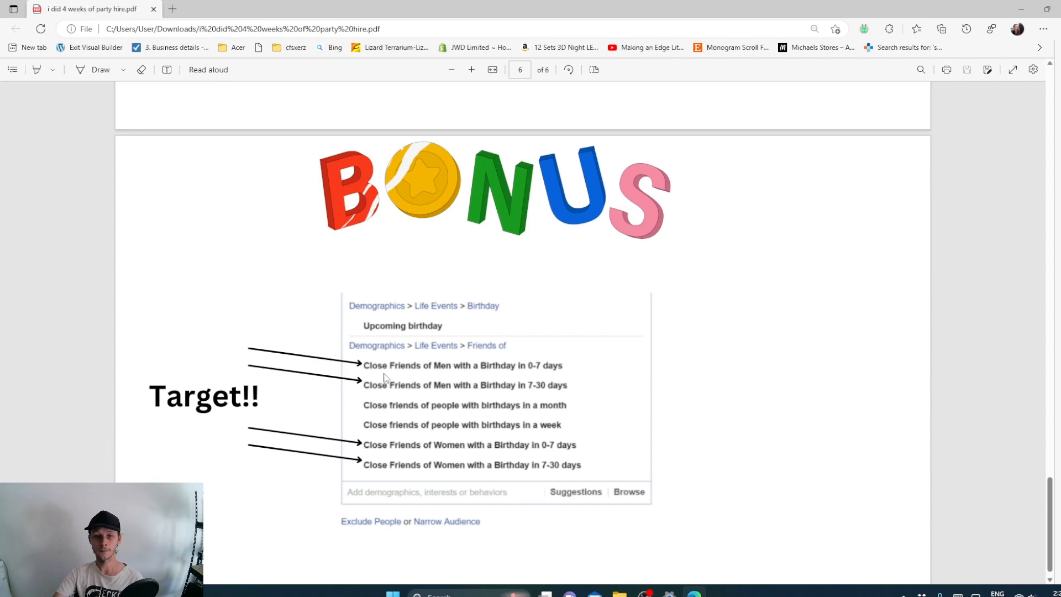
pyautogui.moveTo(385, 386)
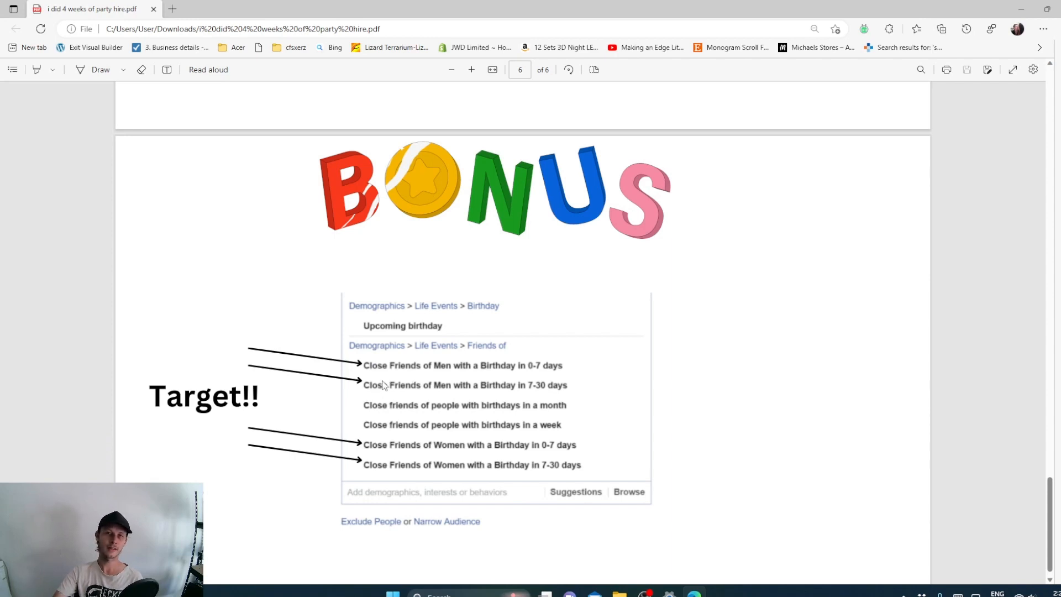
pyautogui.moveTo(383, 378)
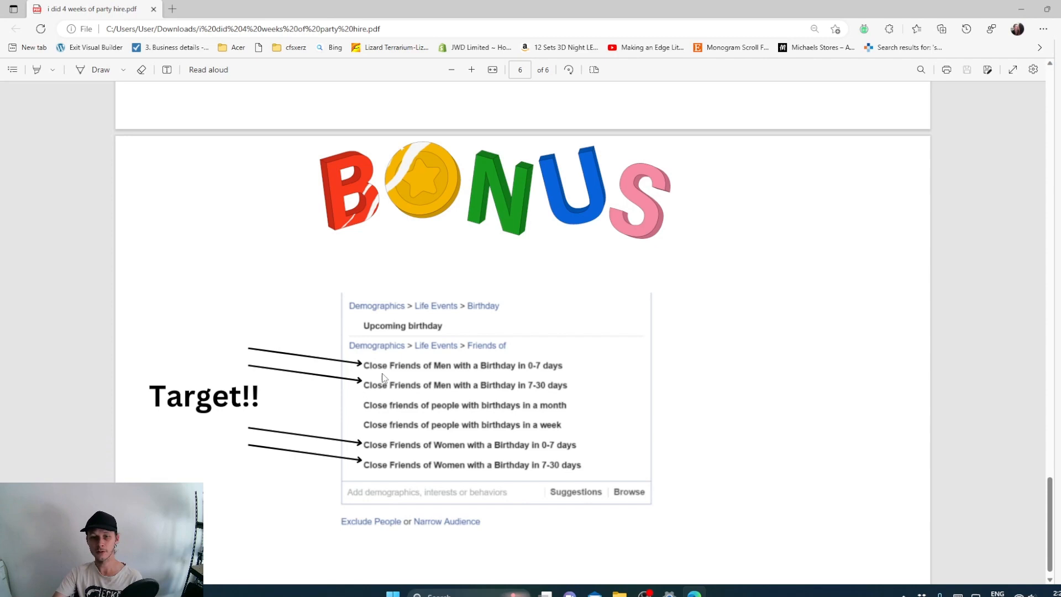
pyautogui.moveTo(396, 405)
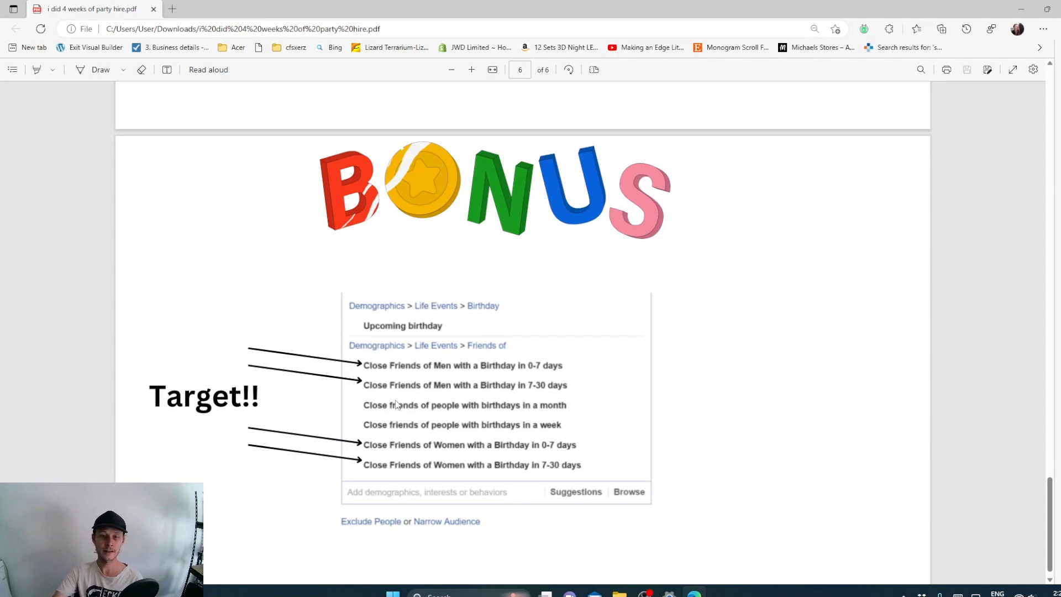
pyautogui.moveTo(393, 385)
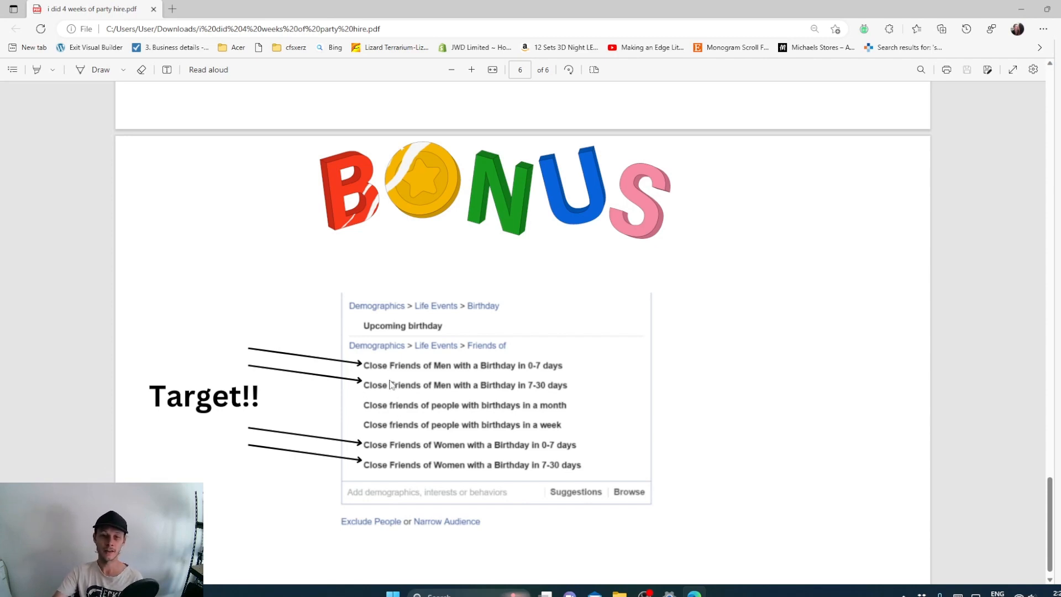
pyautogui.moveTo(382, 397)
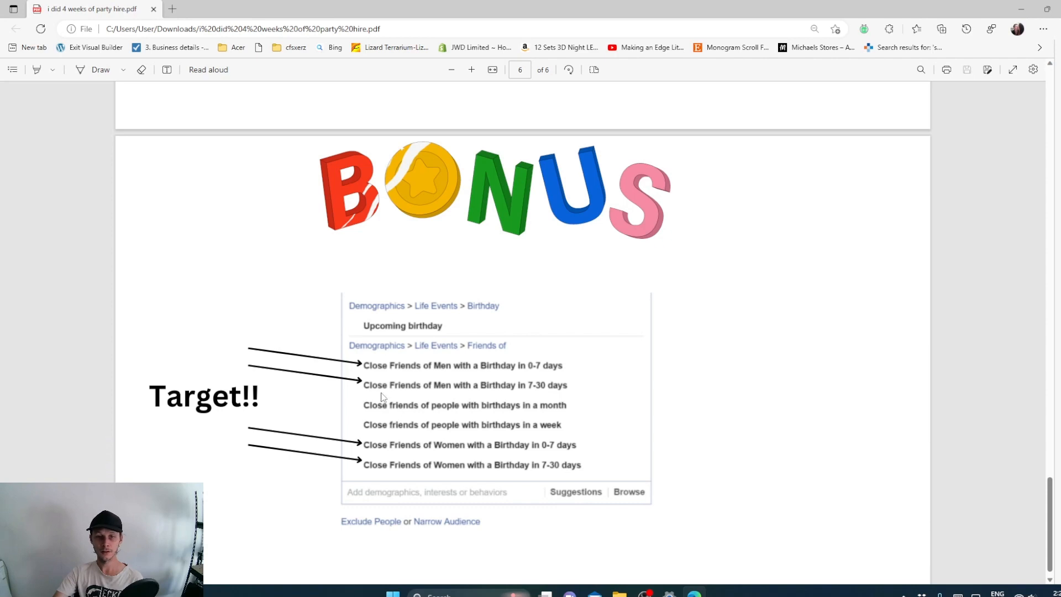
pyautogui.moveTo(364, 398)
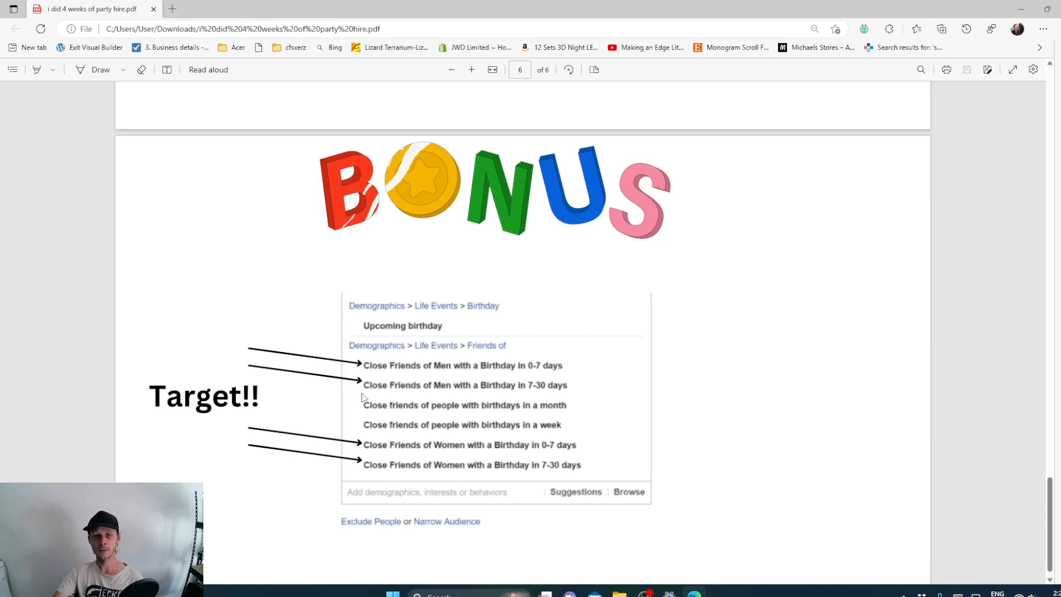
pyautogui.moveTo(383, 386)
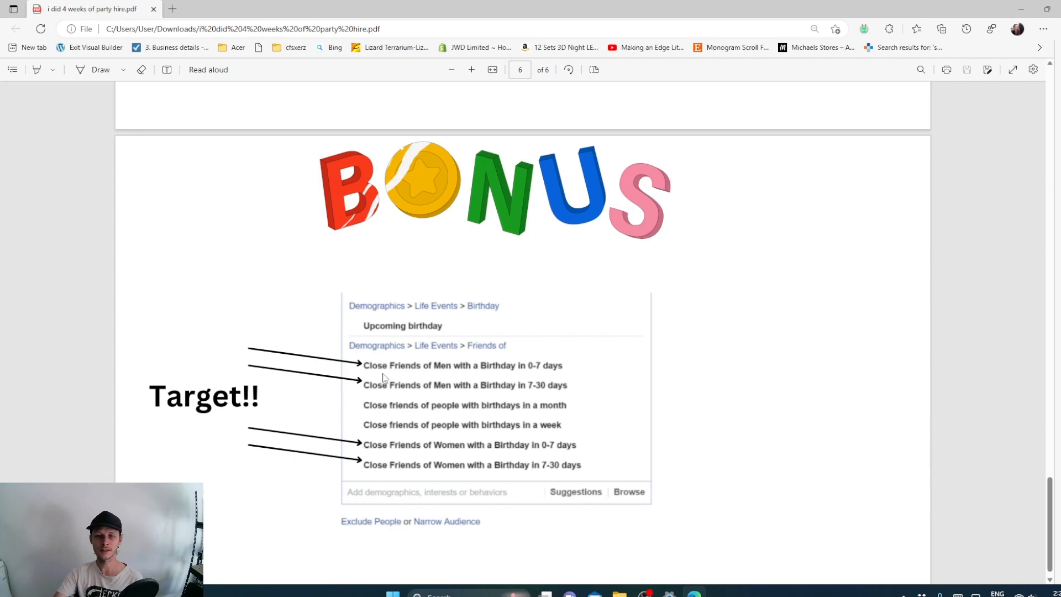
pyautogui.moveTo(478, 444)
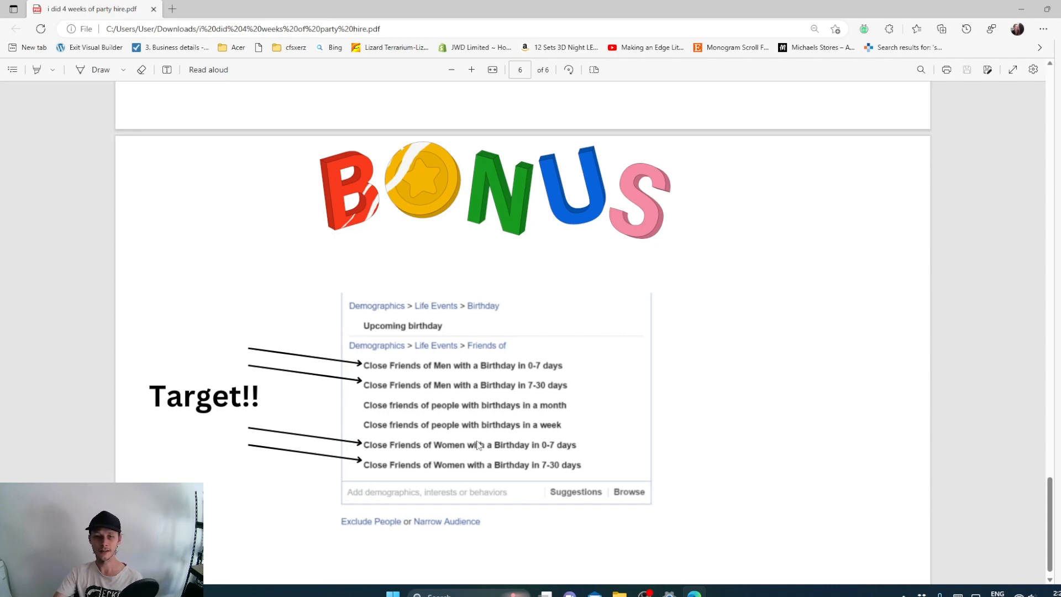
pyautogui.moveTo(454, 456)
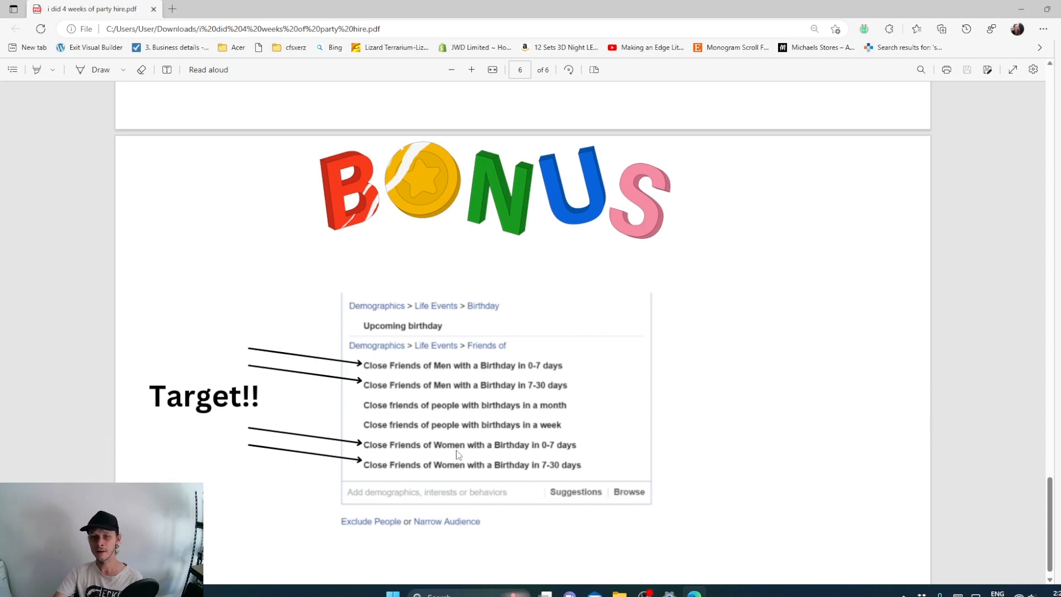
pyautogui.moveTo(453, 453)
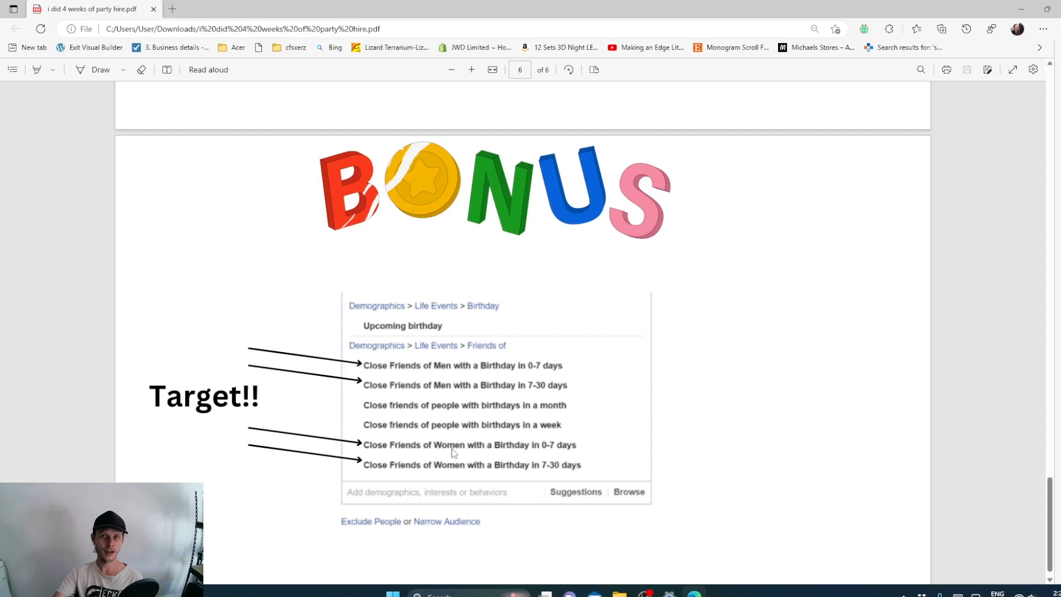
pyautogui.moveTo(446, 441)
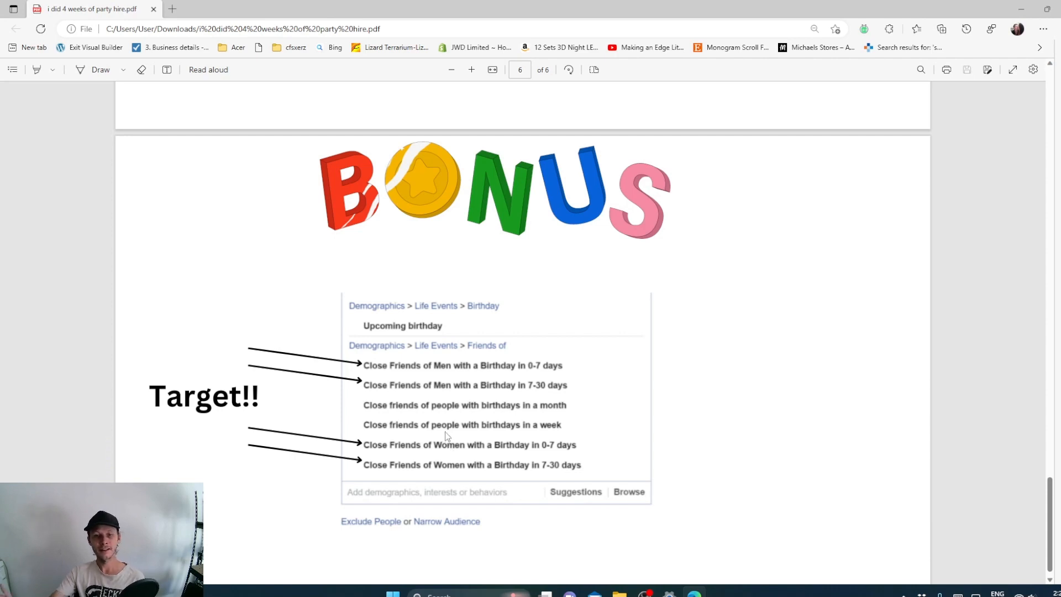
pyautogui.scroll(3)
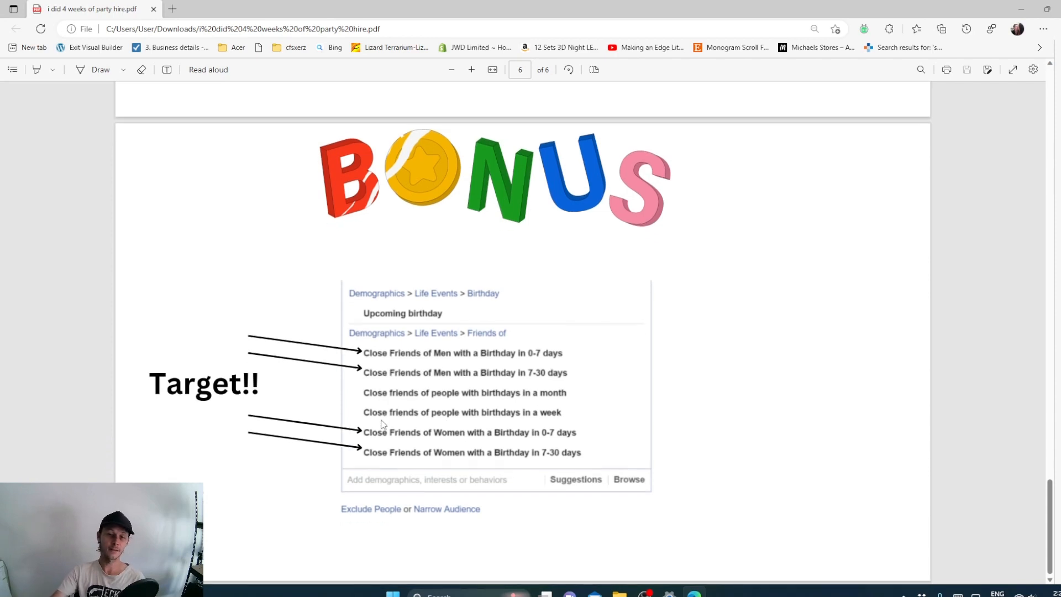